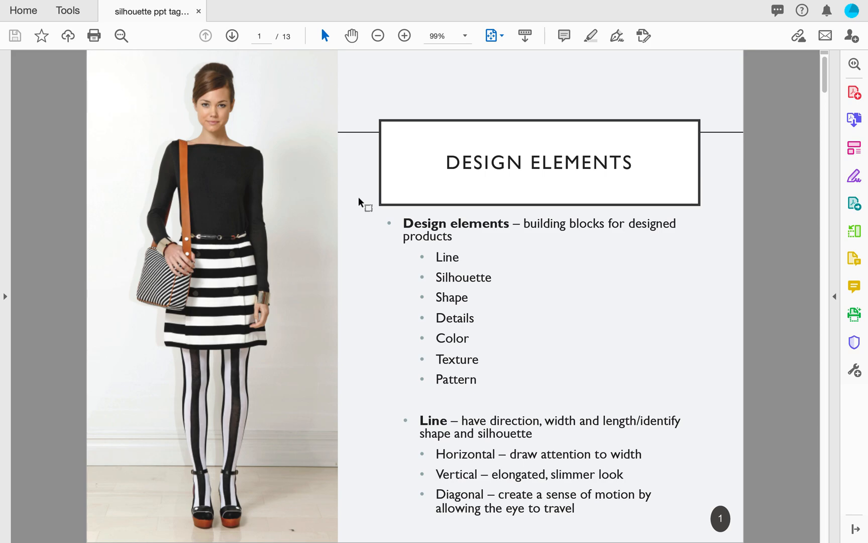
mouse_move(428, 185)
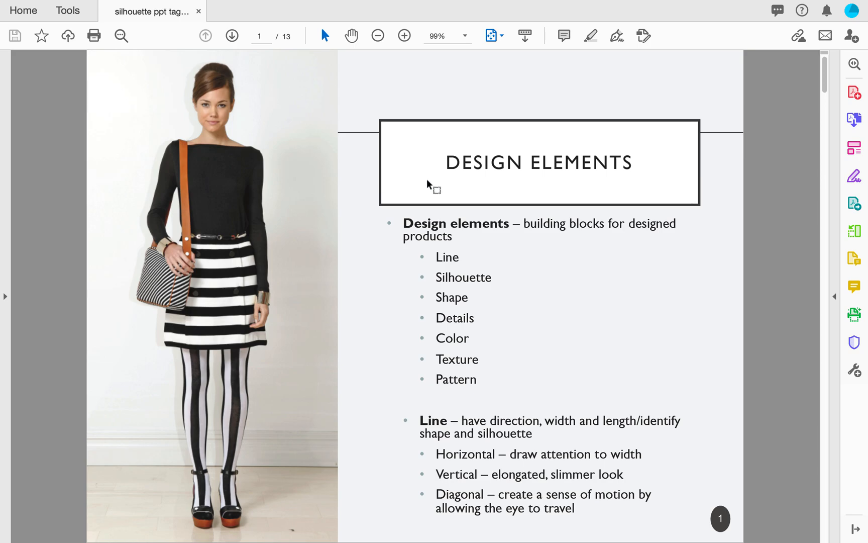
mouse_move(58, 22)
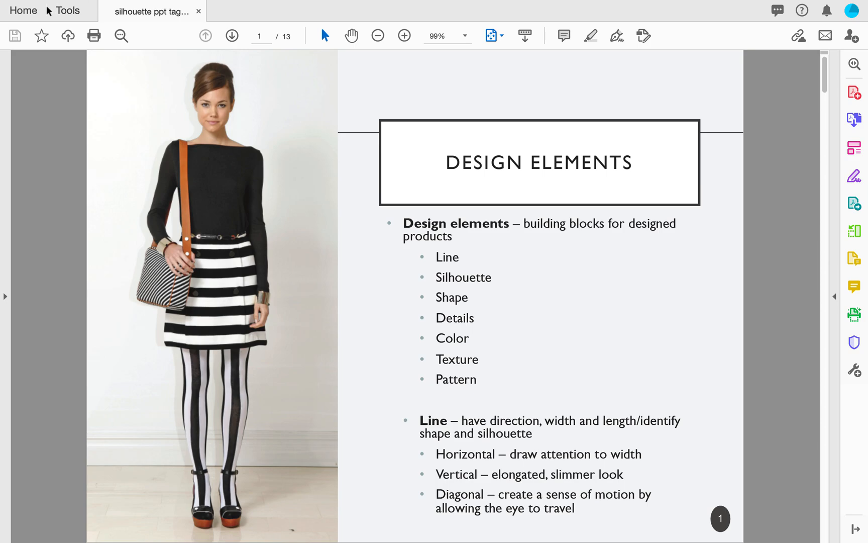
Show all Acrobat tools and scroll down to Protect & Standardize.
left_click(67, 10)
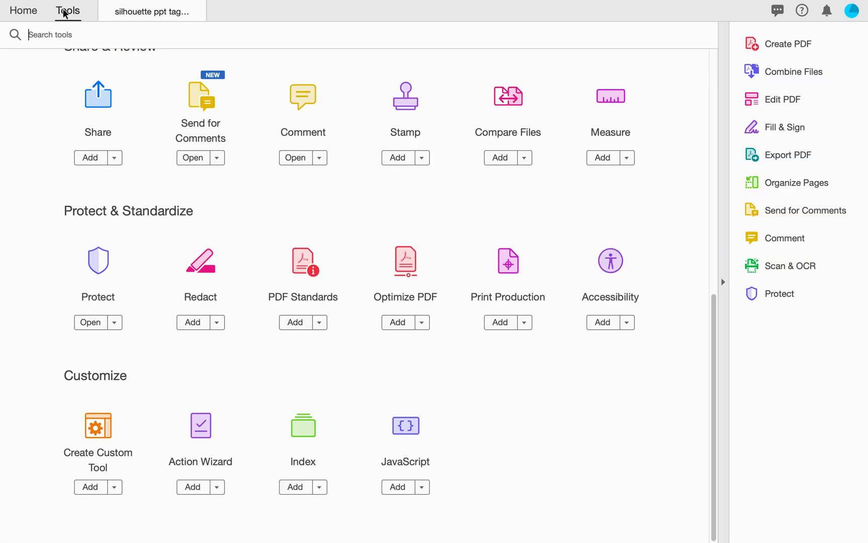
mouse_move(68, 11)
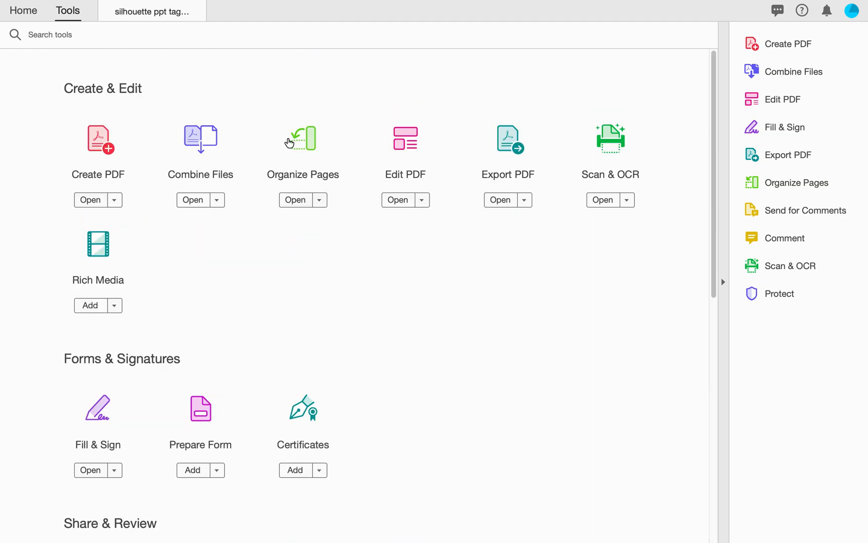
scroll("down", 3)
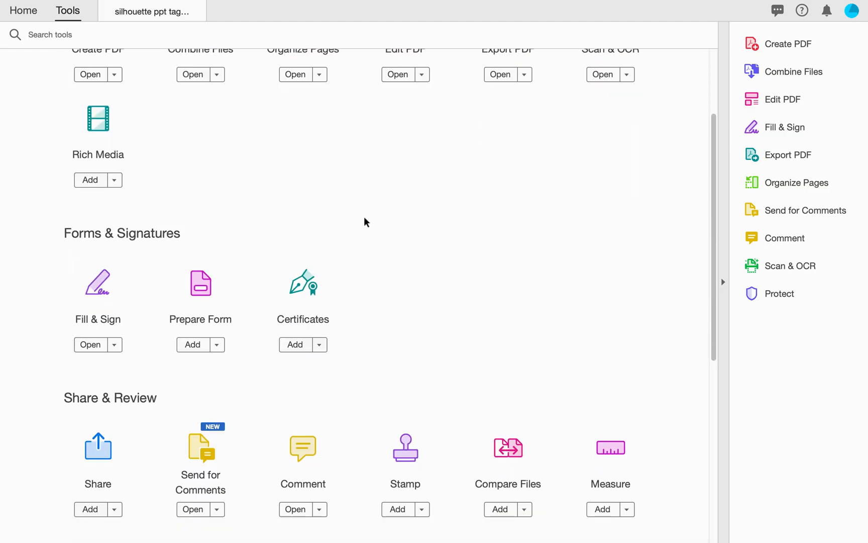
scroll("down", 3)
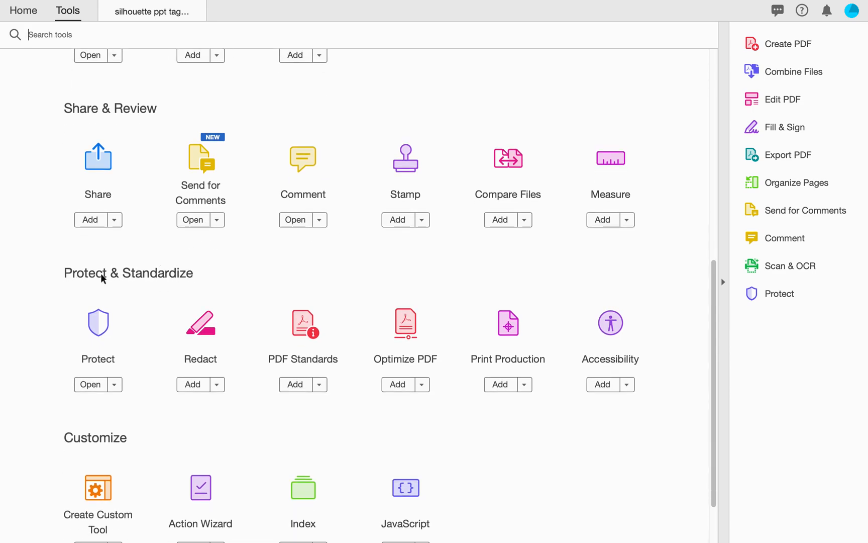
mouse_move(610, 322)
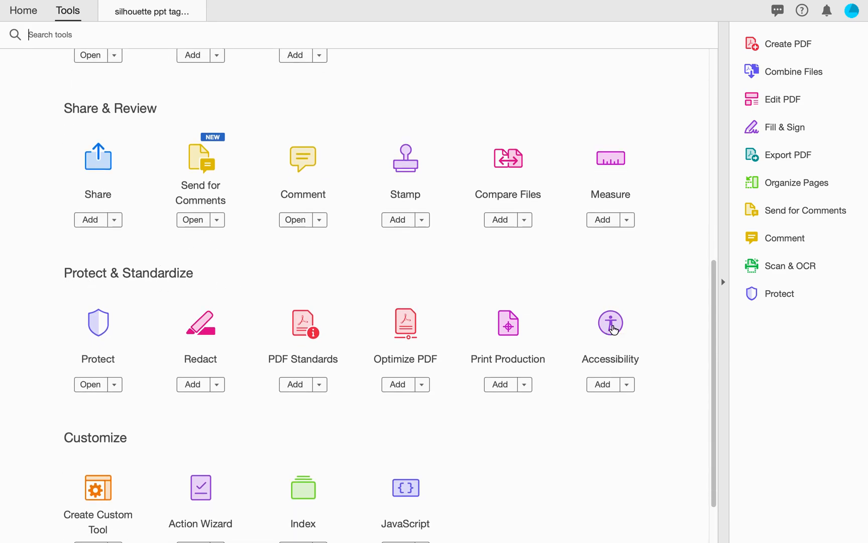
mouse_move(644, 334)
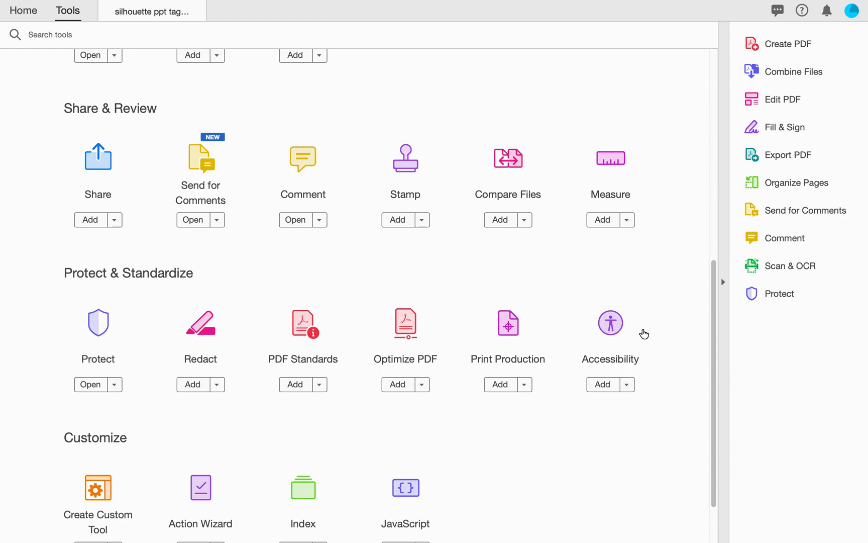
mouse_move(617, 332)
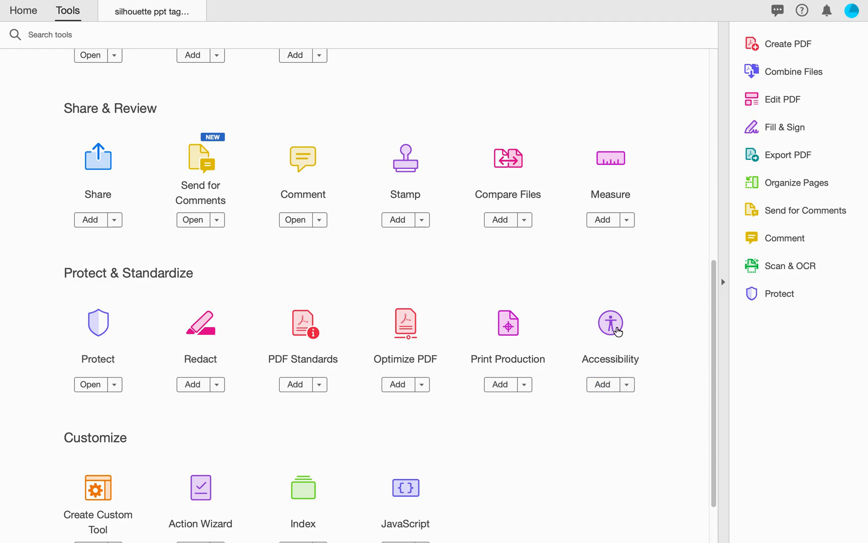
Run a full Accessibility Check on the slide deck from the Accessibility tool.
left_click(610, 323)
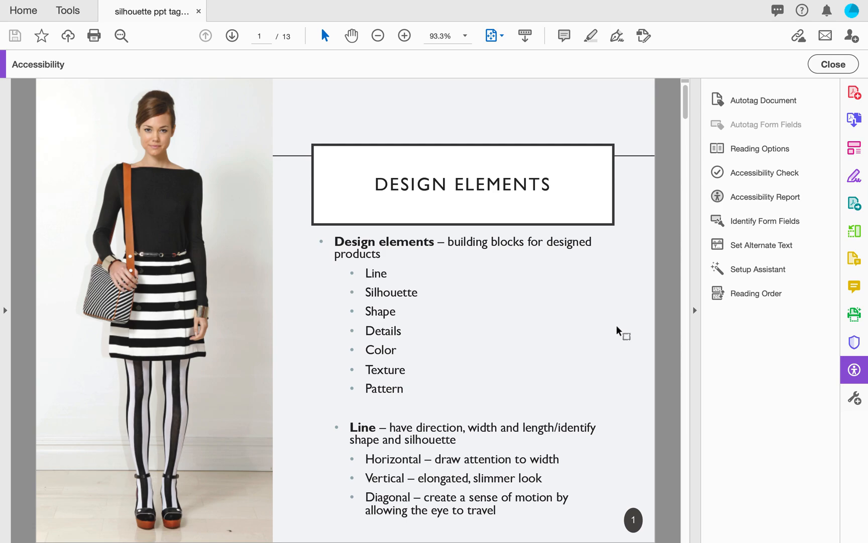
mouse_move(761, 148)
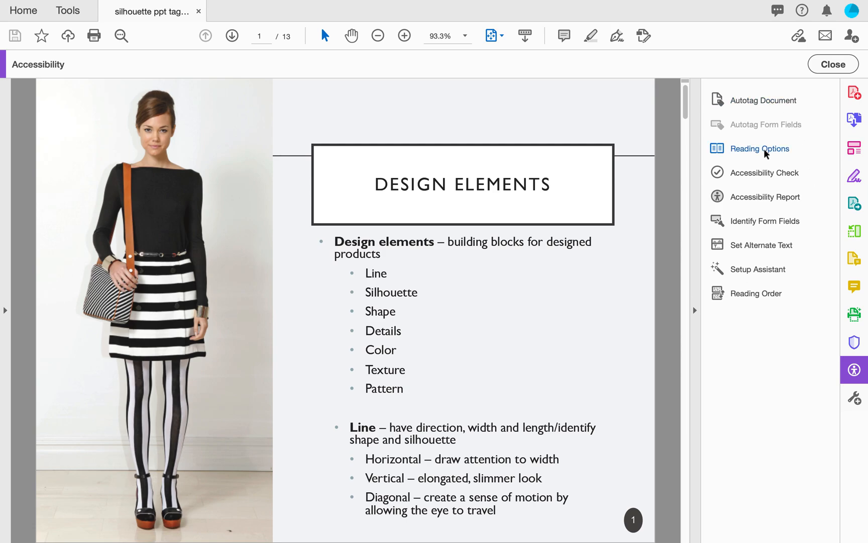
mouse_move(747, 92)
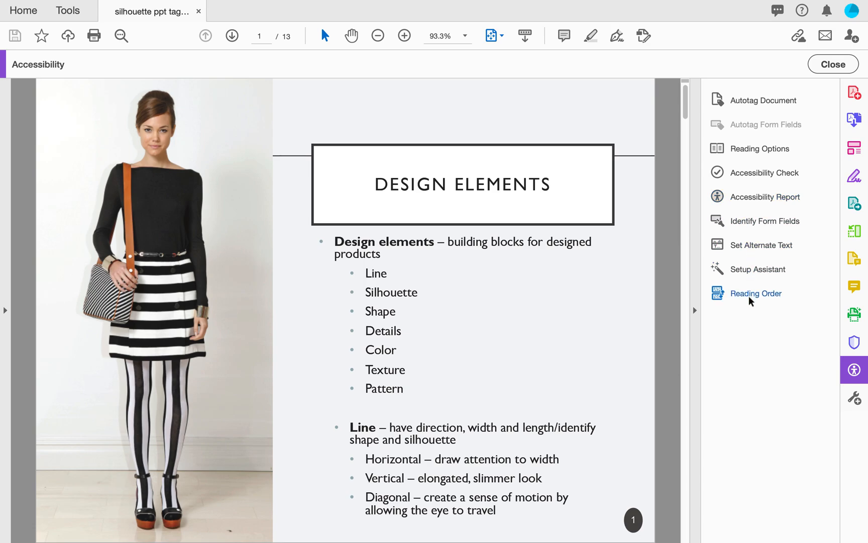
mouse_move(763, 269)
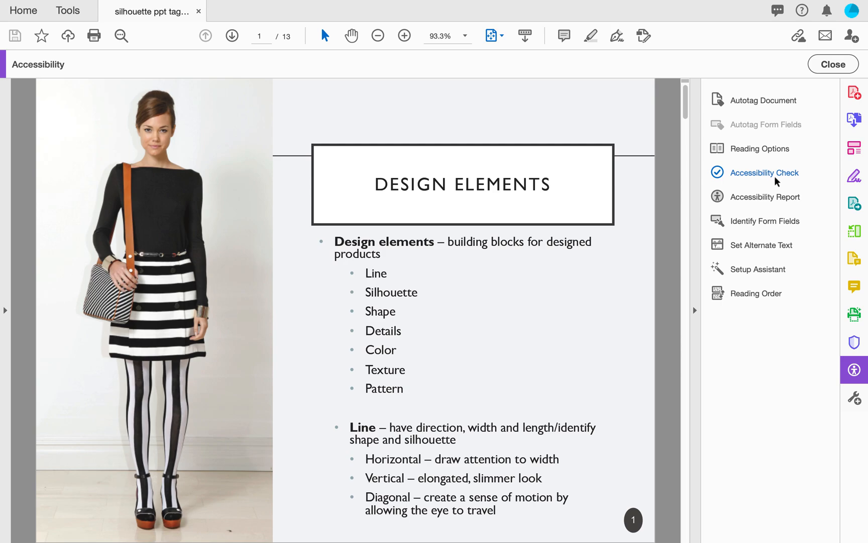
mouse_move(776, 173)
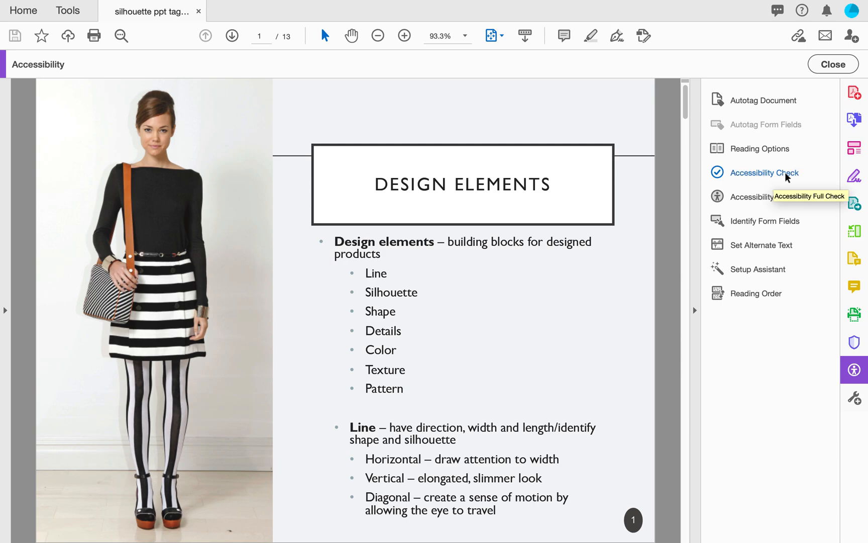
mouse_move(782, 187)
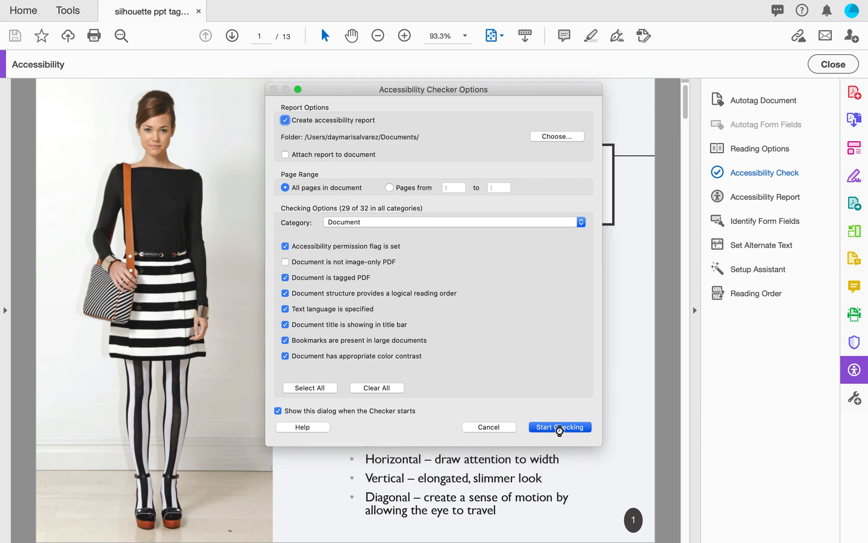
left_click(559, 427)
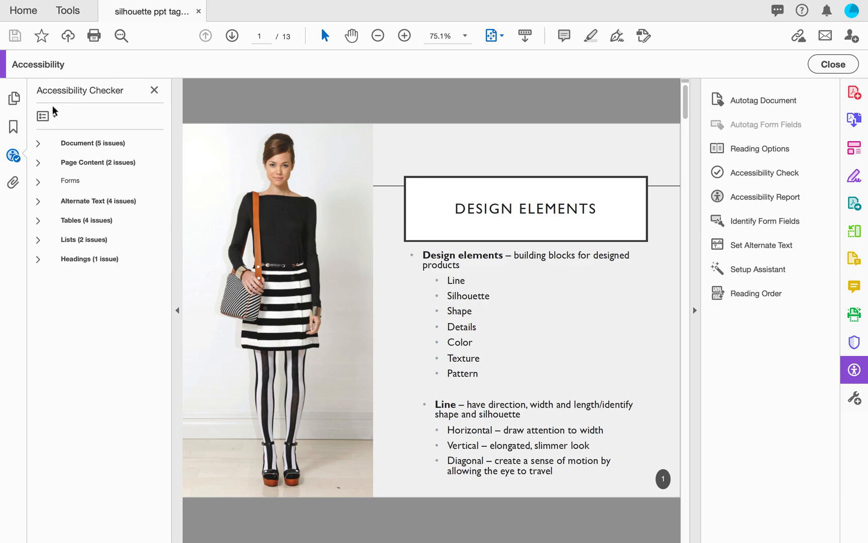
mouse_move(88, 259)
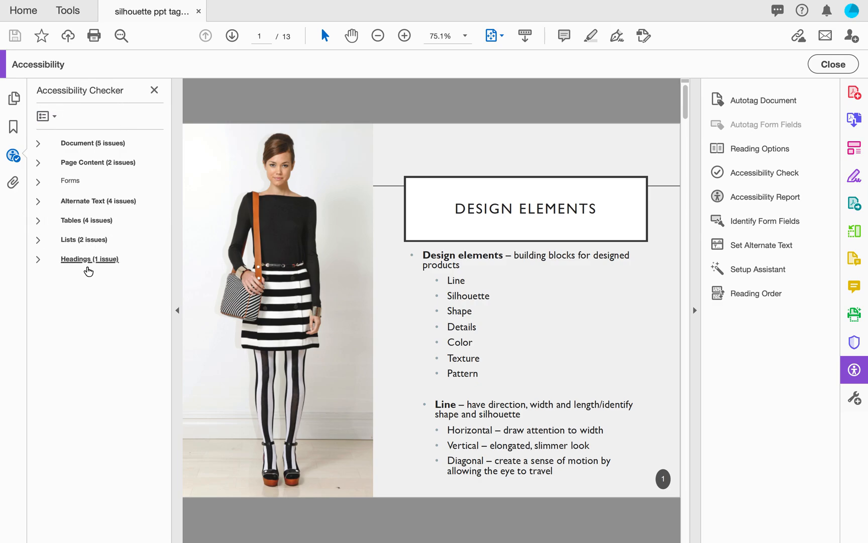
mouse_move(183, 215)
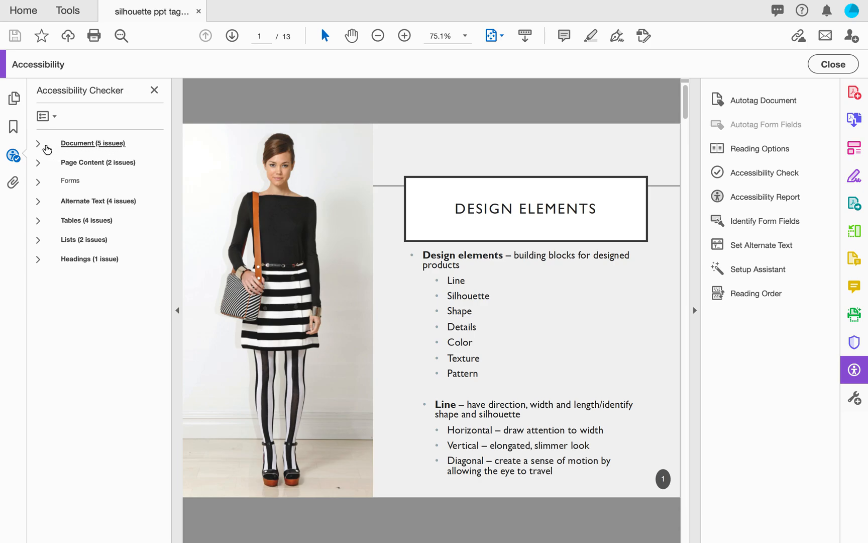
mouse_move(38, 147)
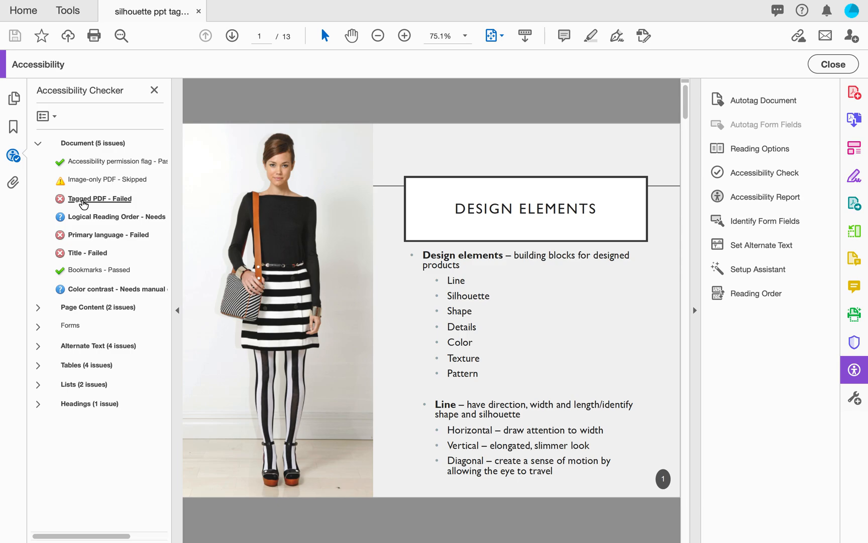
mouse_move(92, 204)
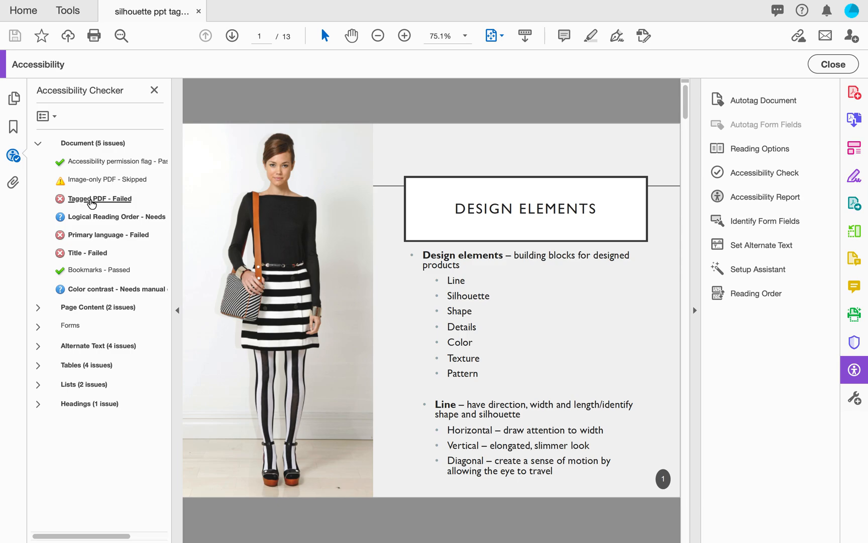
Apply Fix to the failed Tagged PDF check in the Accessibility Checker.
right_click(99, 198)
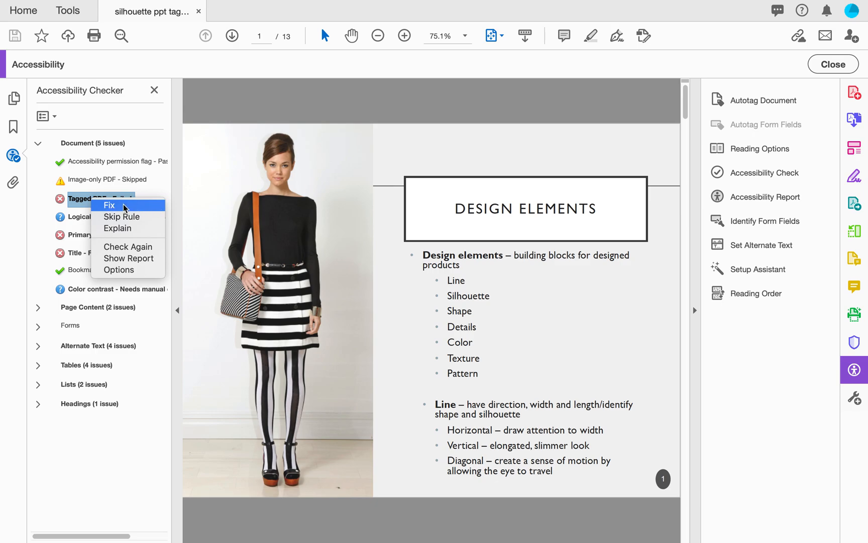
left_click(109, 204)
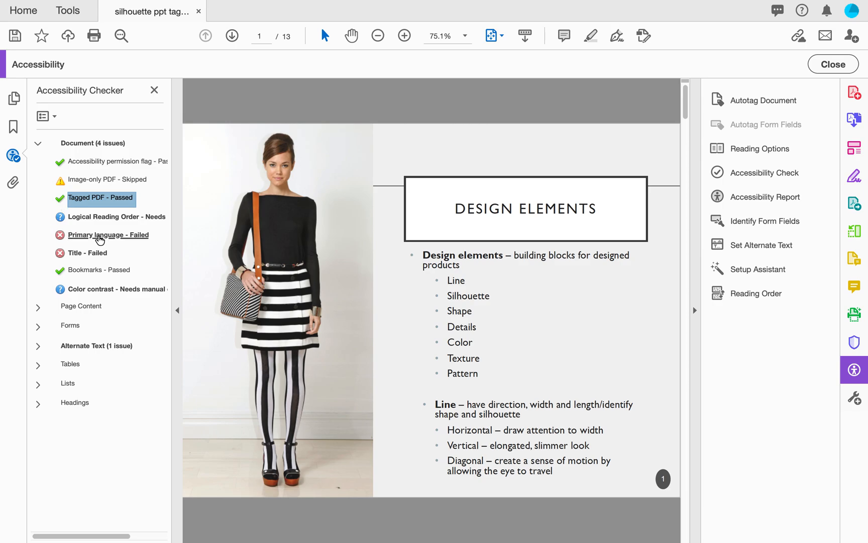
Fix the failed Primary language check by setting the reading language to English.
right_click(108, 234)
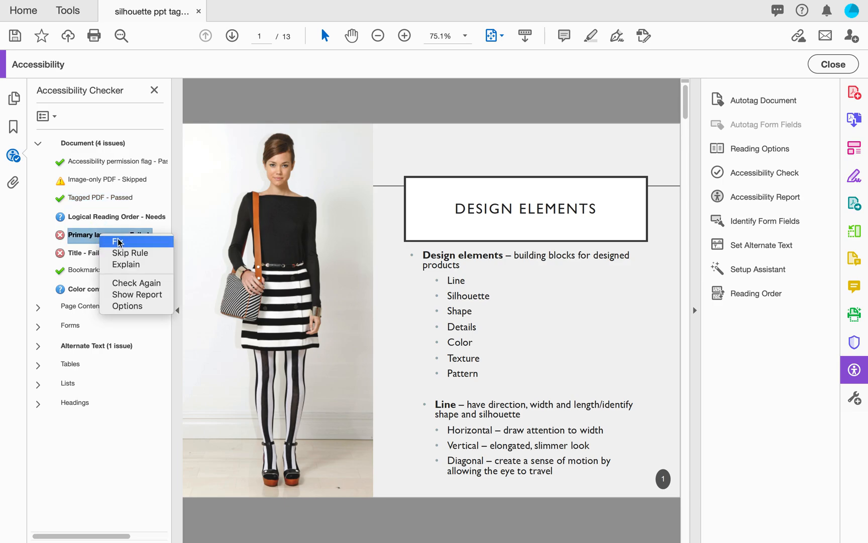
left_click(118, 240)
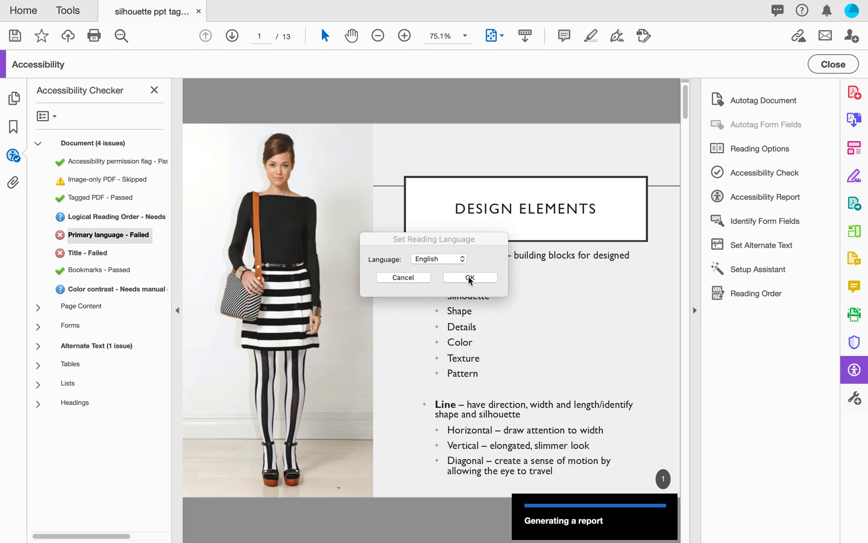
left_click(470, 278)
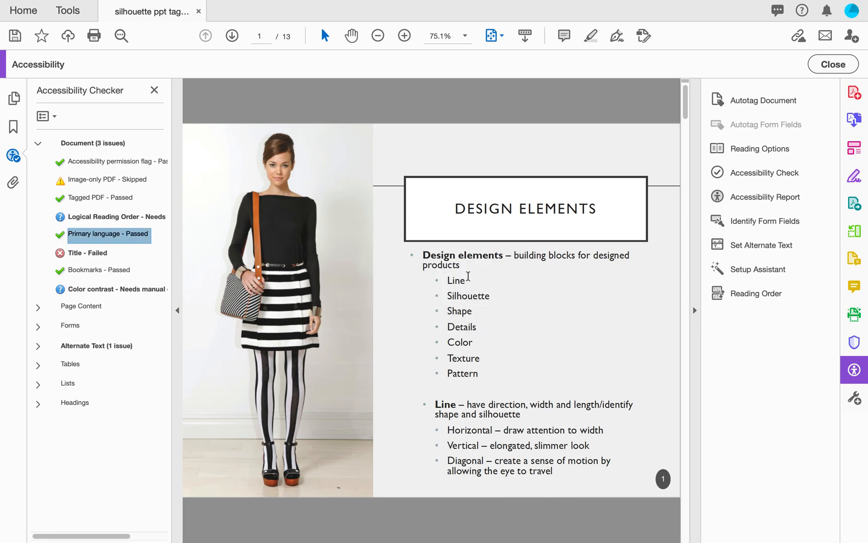
mouse_move(97, 240)
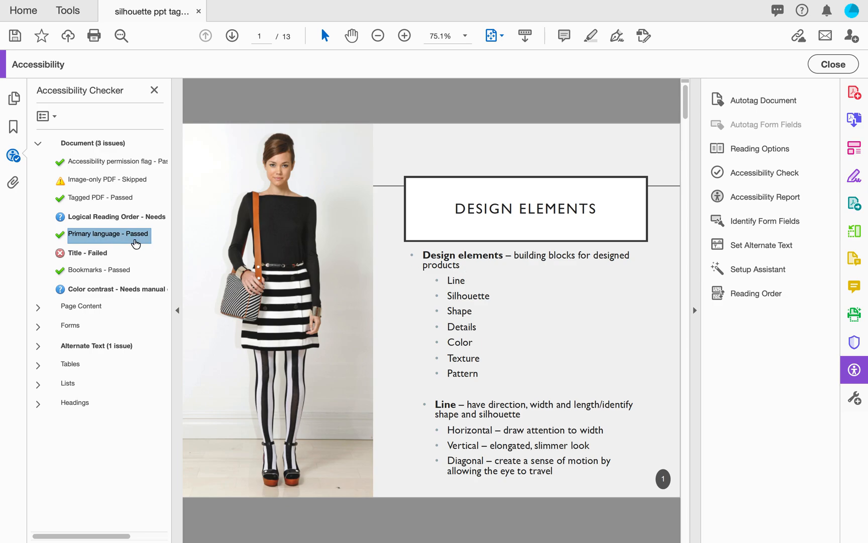
mouse_move(138, 244)
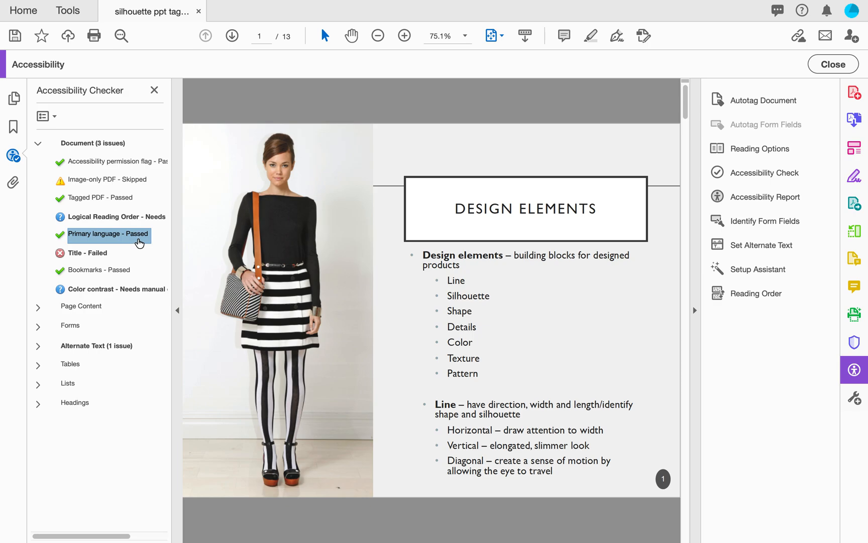
mouse_move(151, 243)
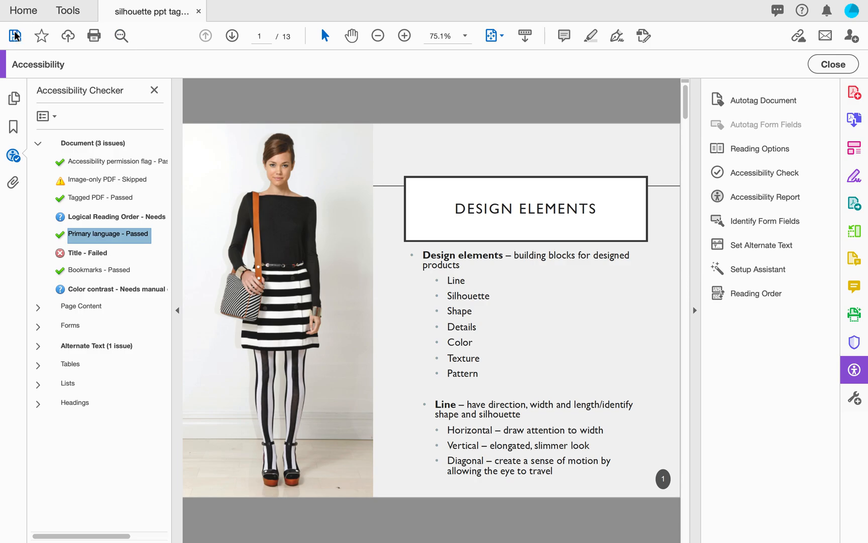
mouse_move(14, 36)
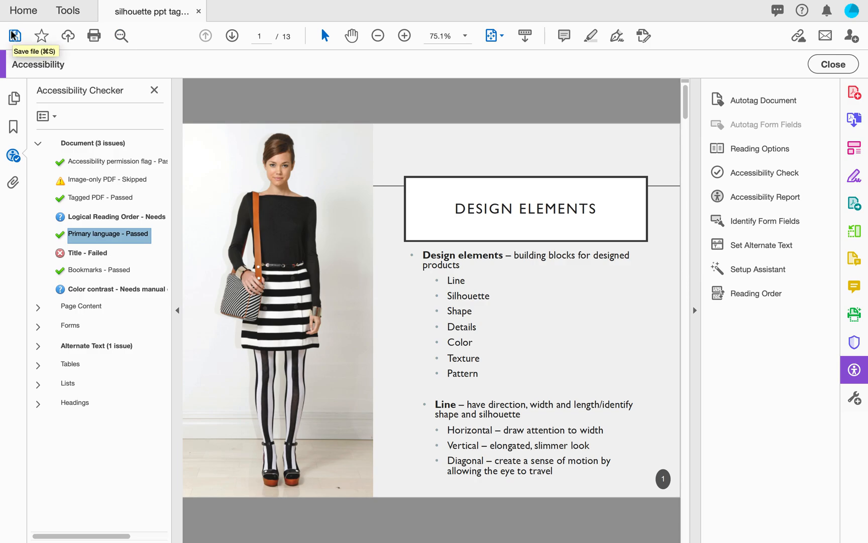
mouse_move(80, 72)
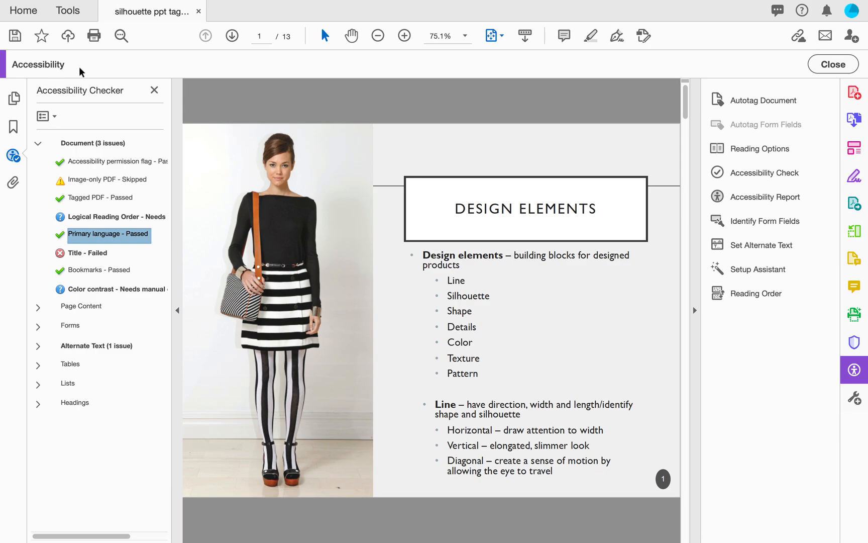